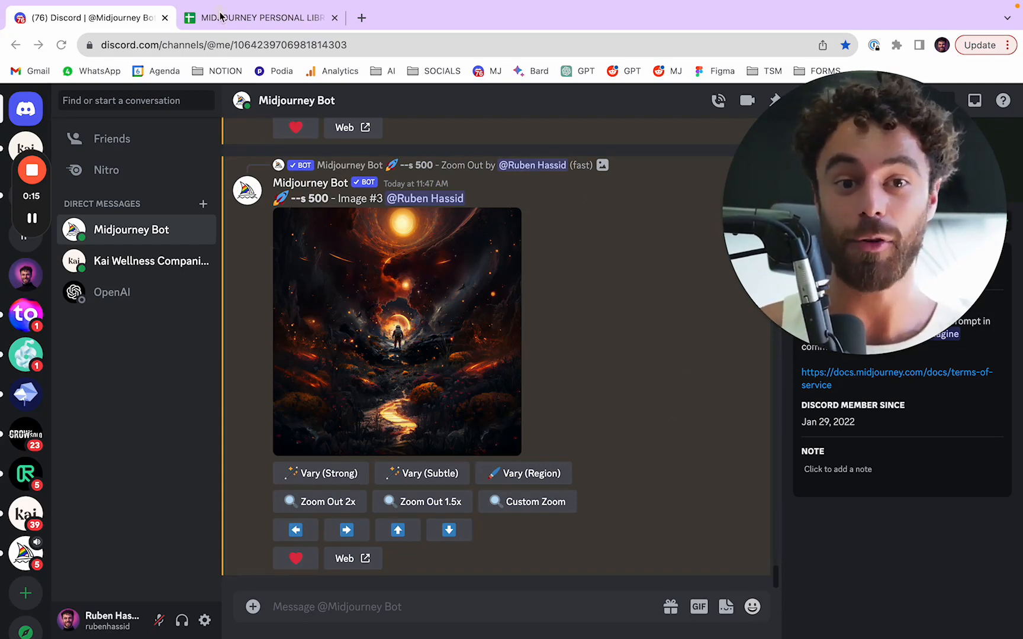
Step: Copy the spiraling futuristic house prompt from the prompt library sheet, then return to Discord
left_click(261, 18)
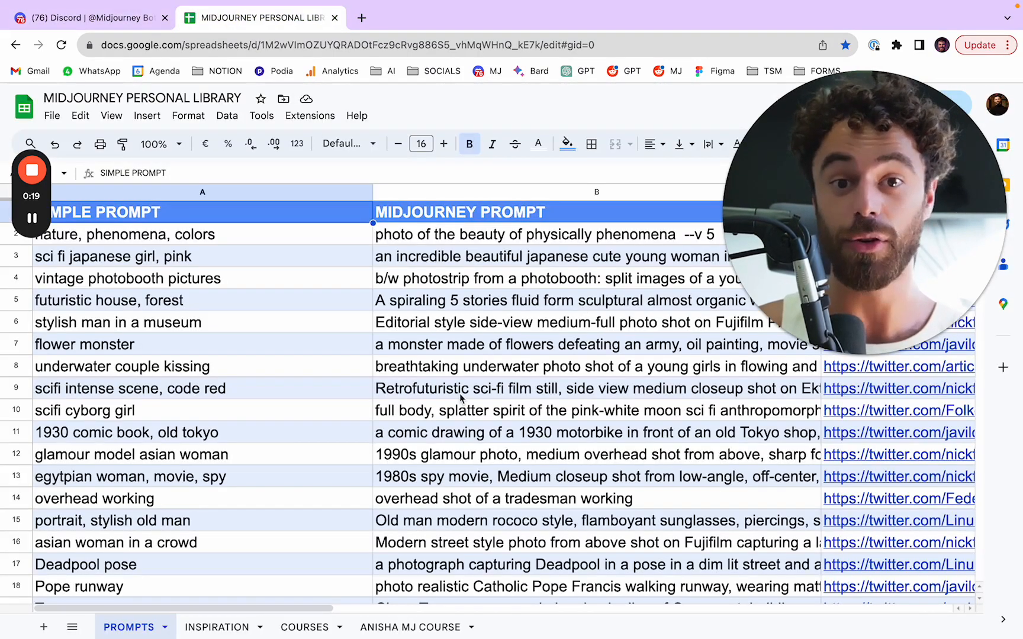
left_click(587, 410)
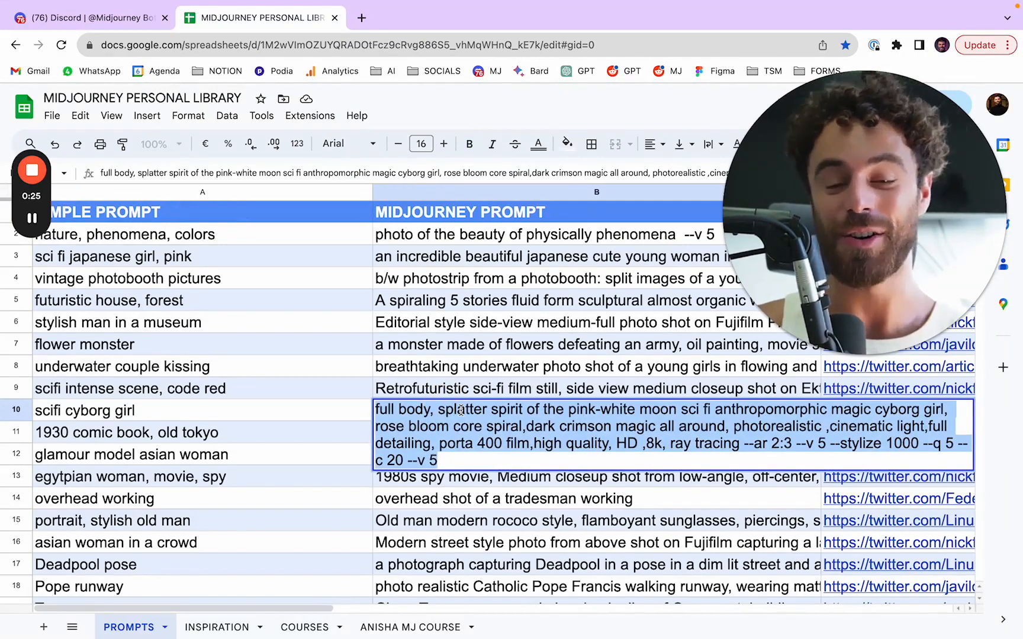
mouse_move(479, 512)
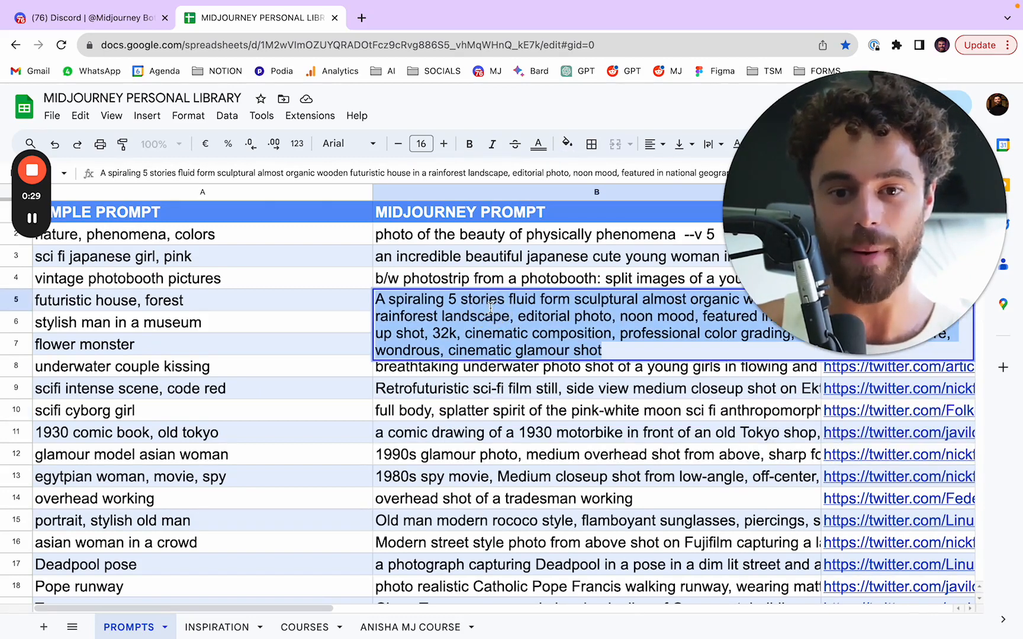
left_click(92, 18)
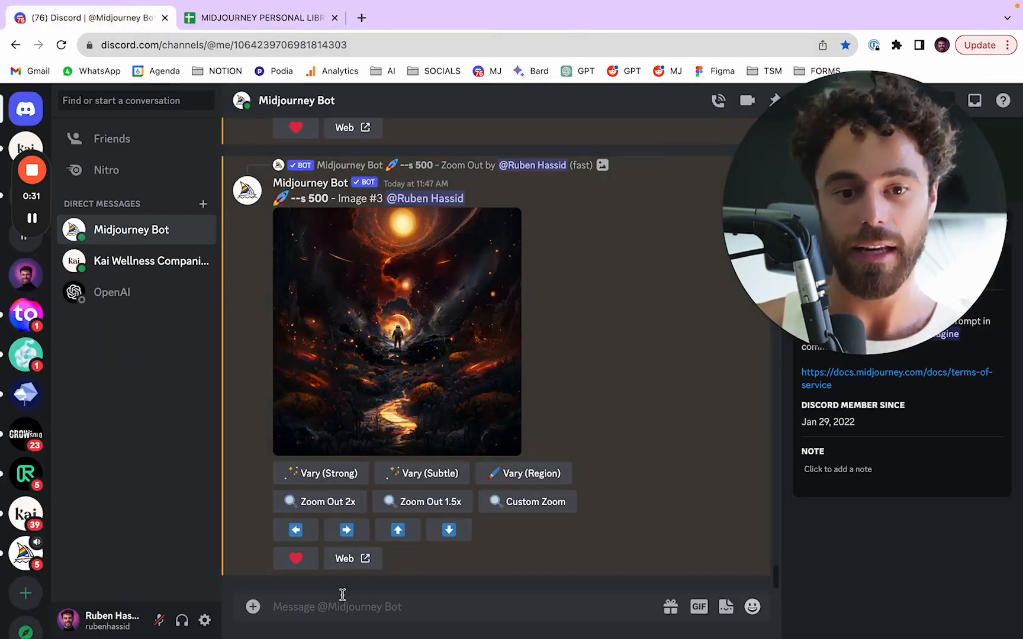
Step: Submit /imagine with the spiraling wooden futuristic house in a rainforest prompt
type("/")
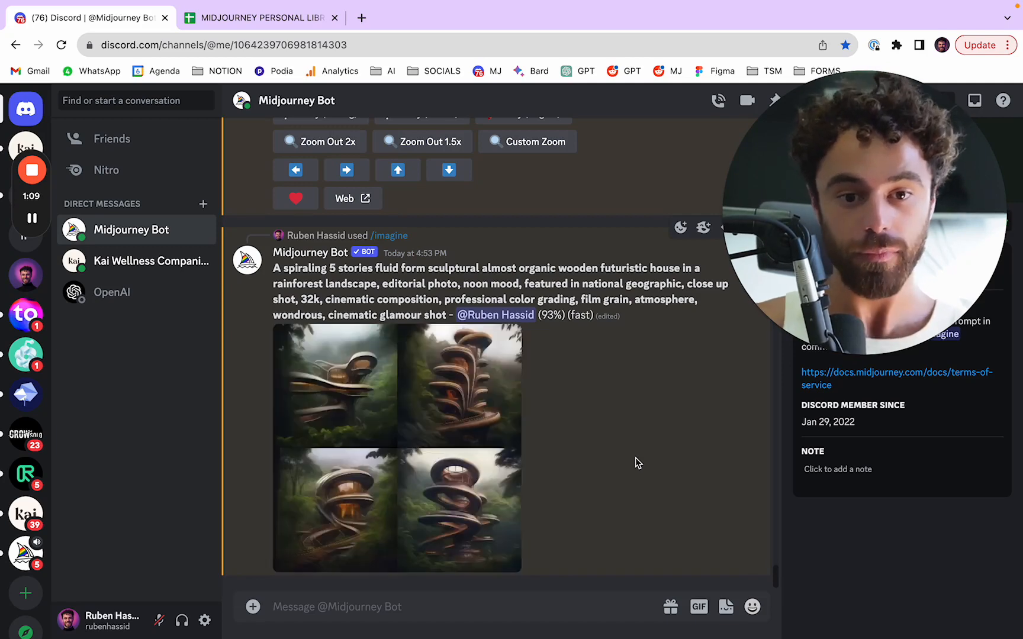
mouse_move(532, 436)
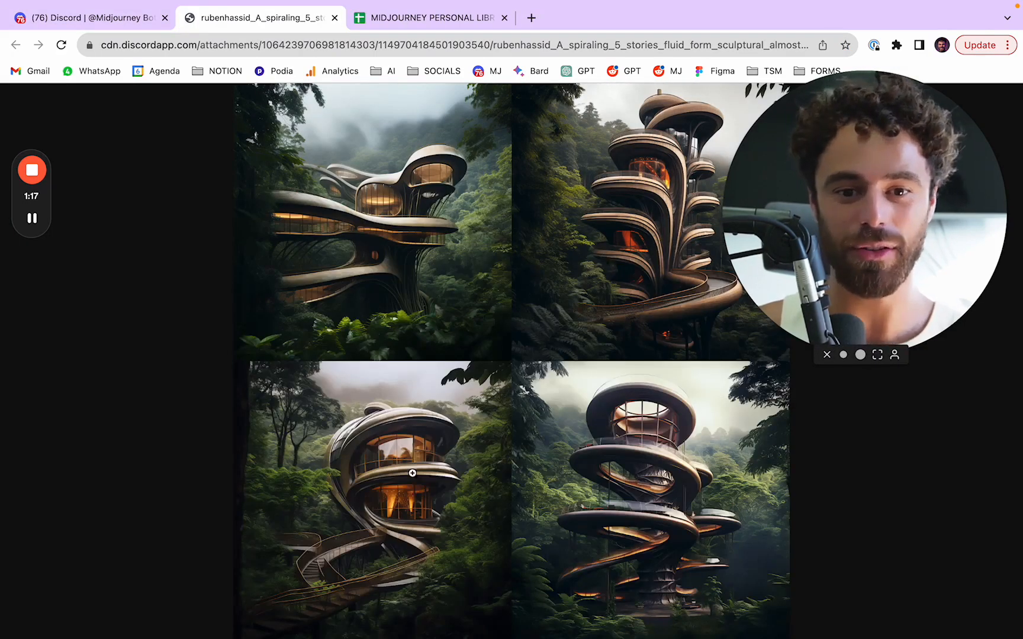
mouse_move(579, 401)
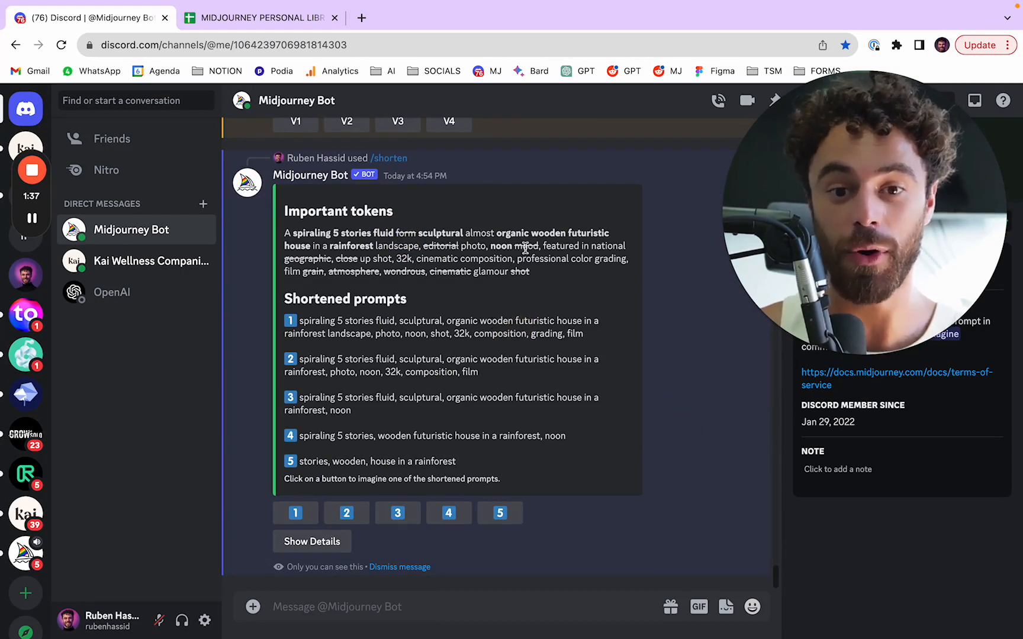
mouse_move(545, 287)
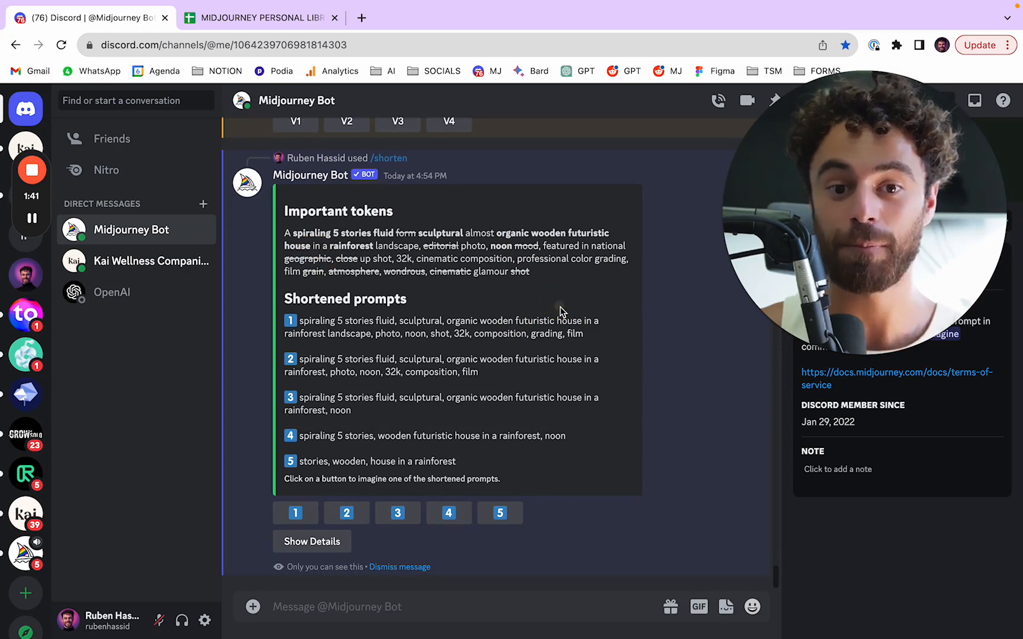
Step: Review the important tokens and five shortened house prompts in the /shorten reply
double_click(522, 273)
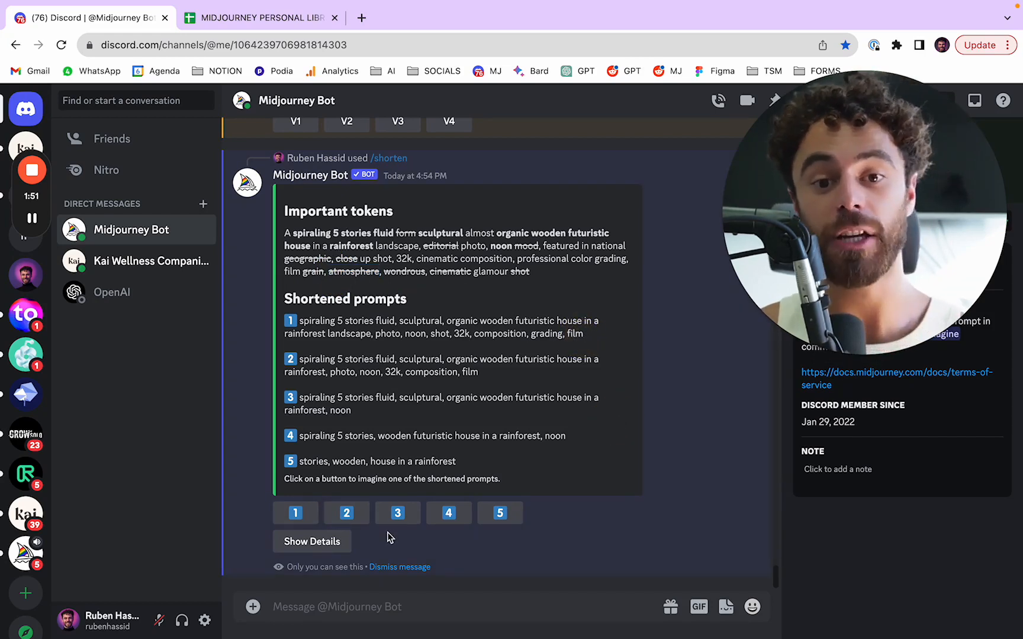
Step: Show the token weight details and scroll the bar chart: rainforest highest, wooden next
left_click(311, 542)
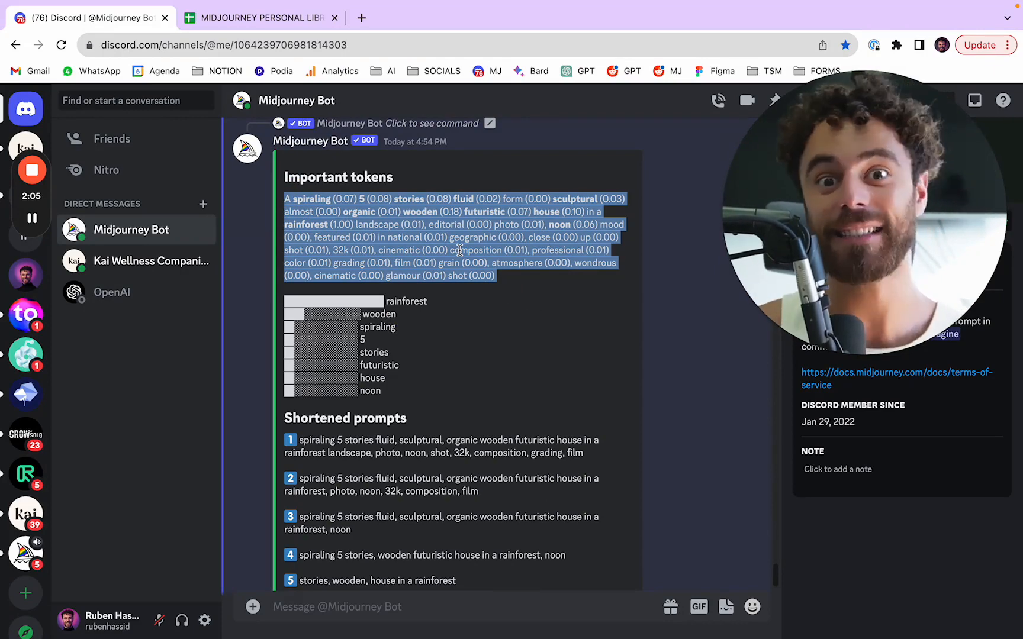
scroll("down", 3)
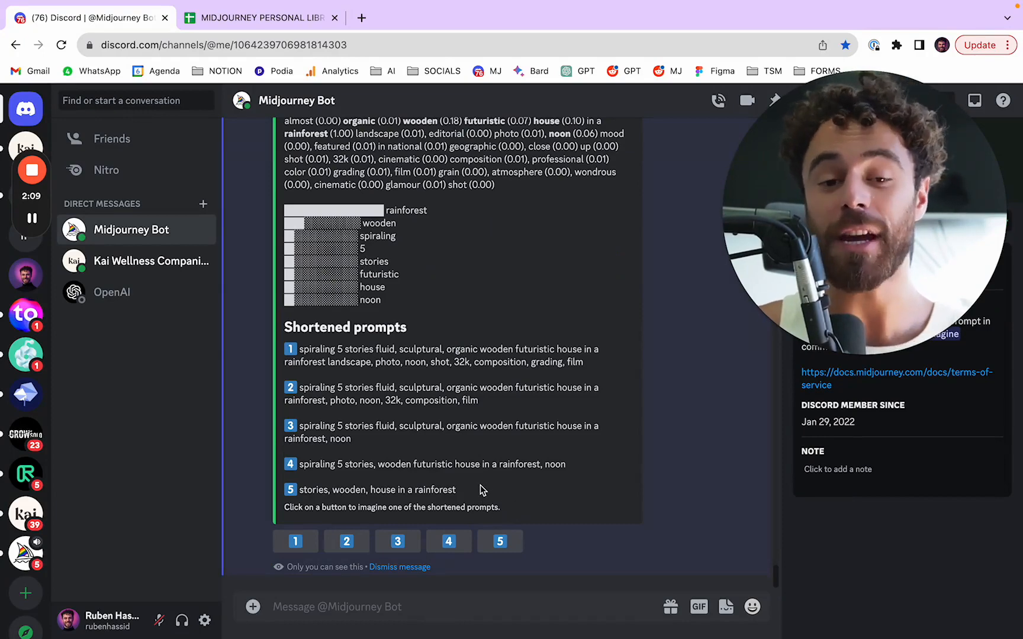
mouse_move(486, 305)
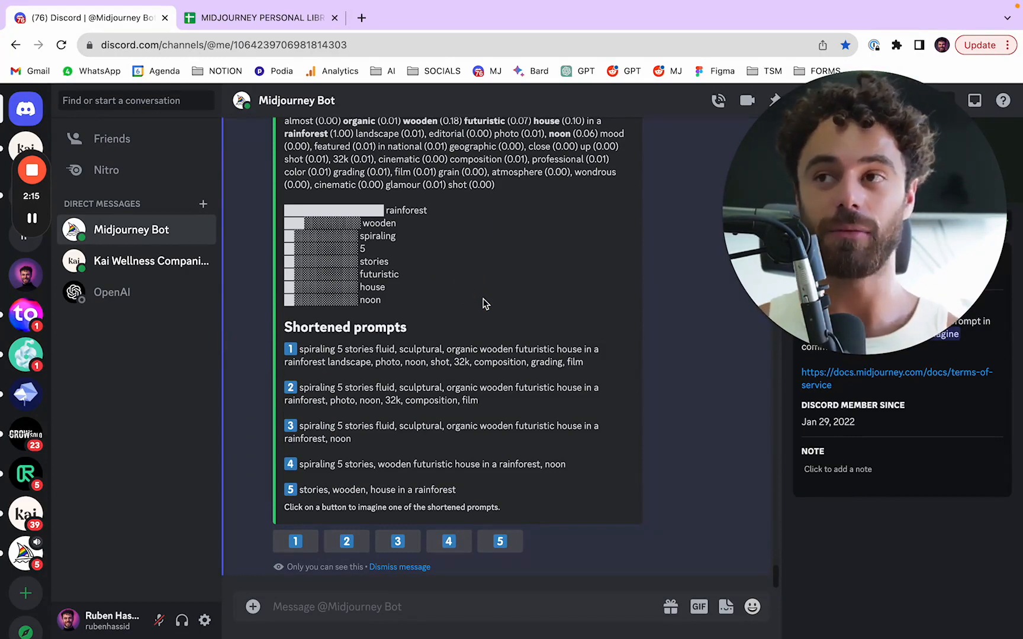
mouse_move(330, 531)
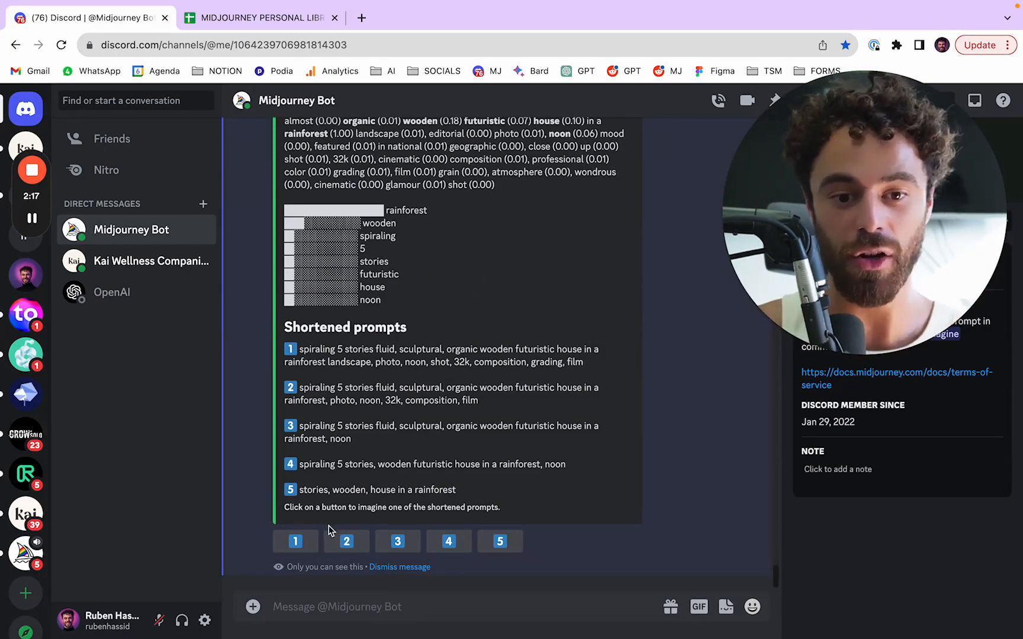
Step: Imagine and submit shortened house prompts 1, 2, 3 and 4
left_click(294, 542)
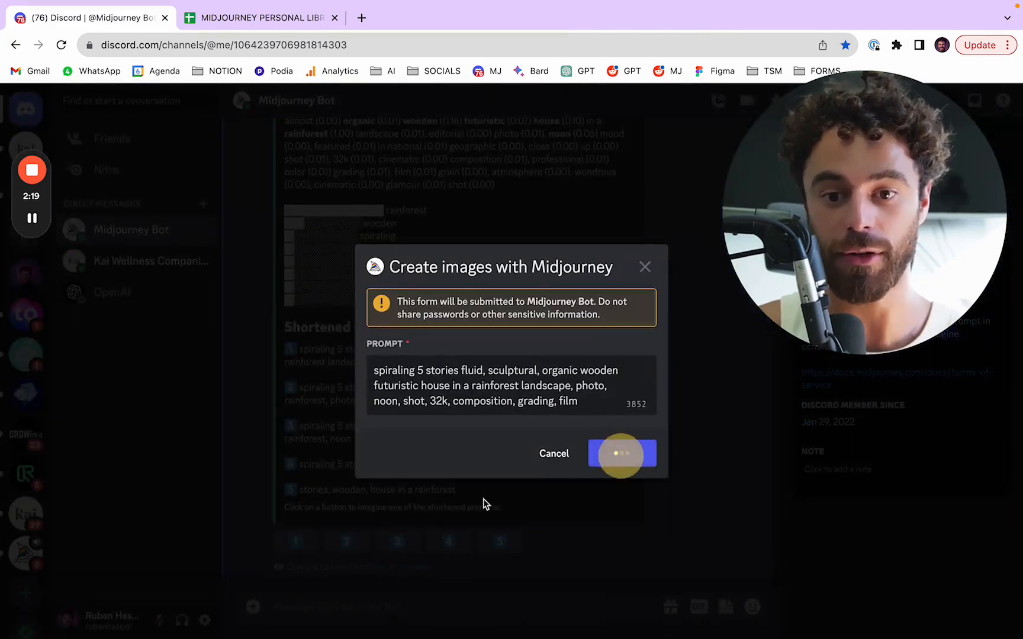
left_click(621, 453)
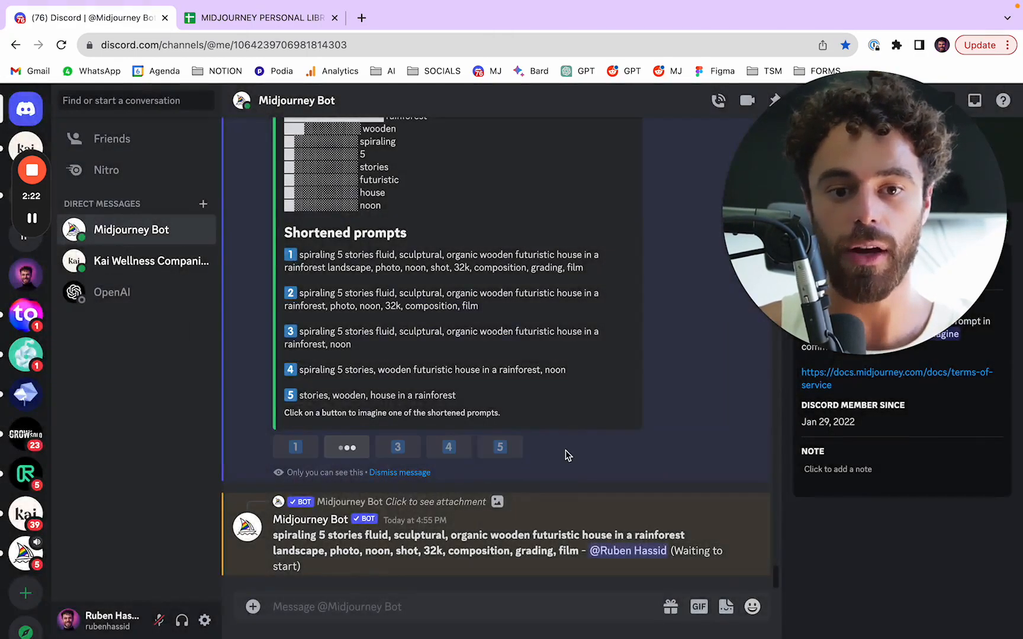
left_click(347, 447)
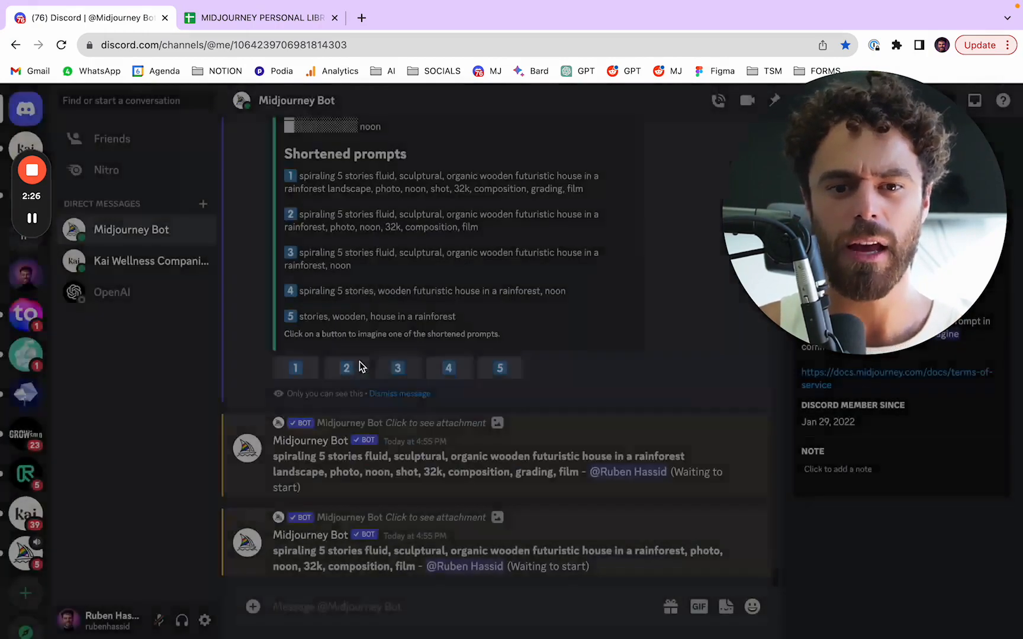
left_click(397, 368)
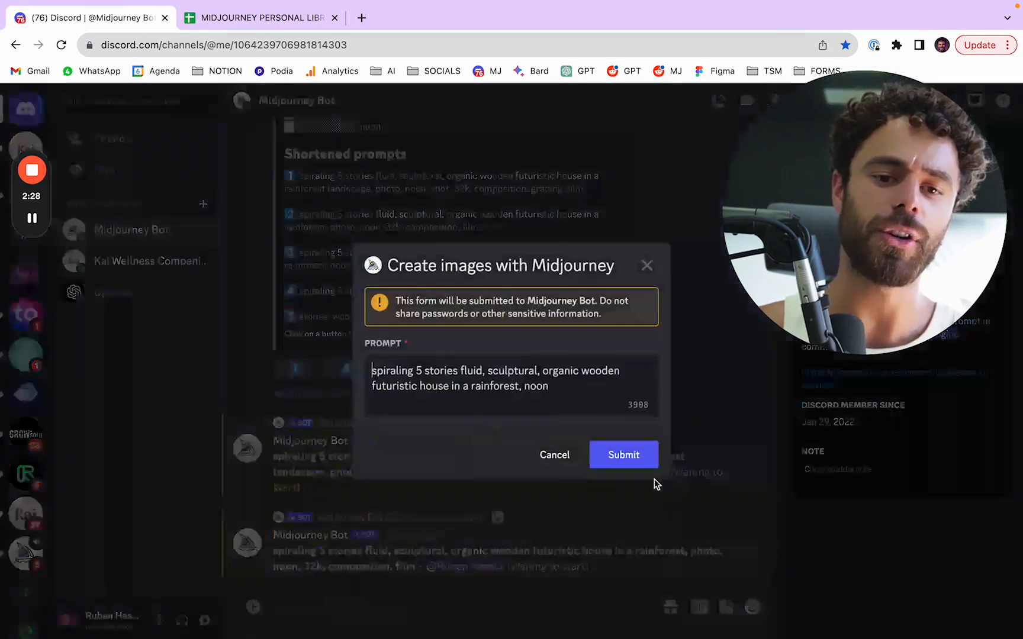
left_click(622, 455)
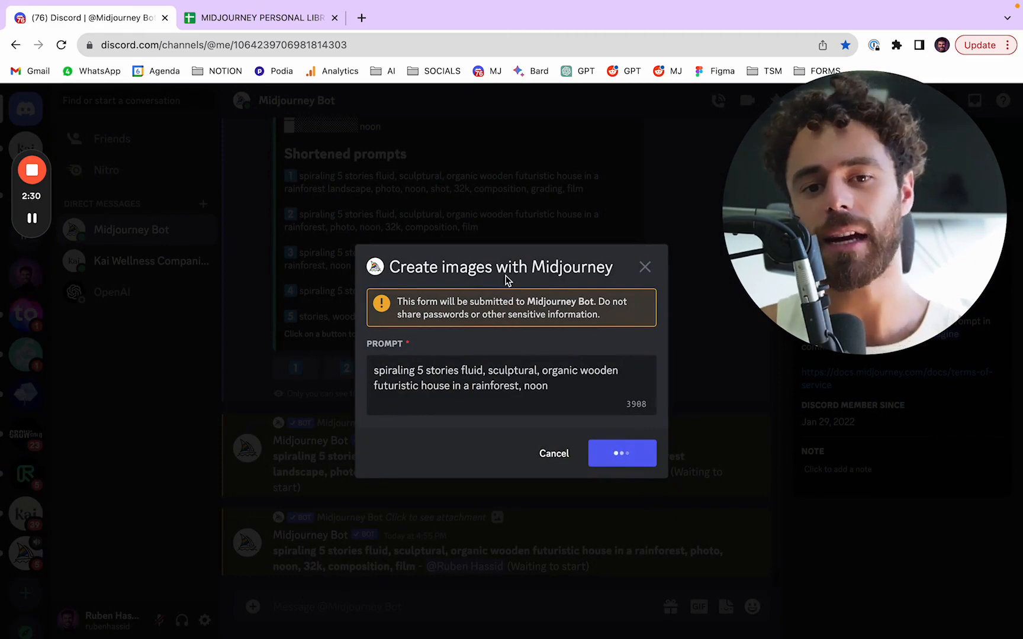
left_click(621, 453)
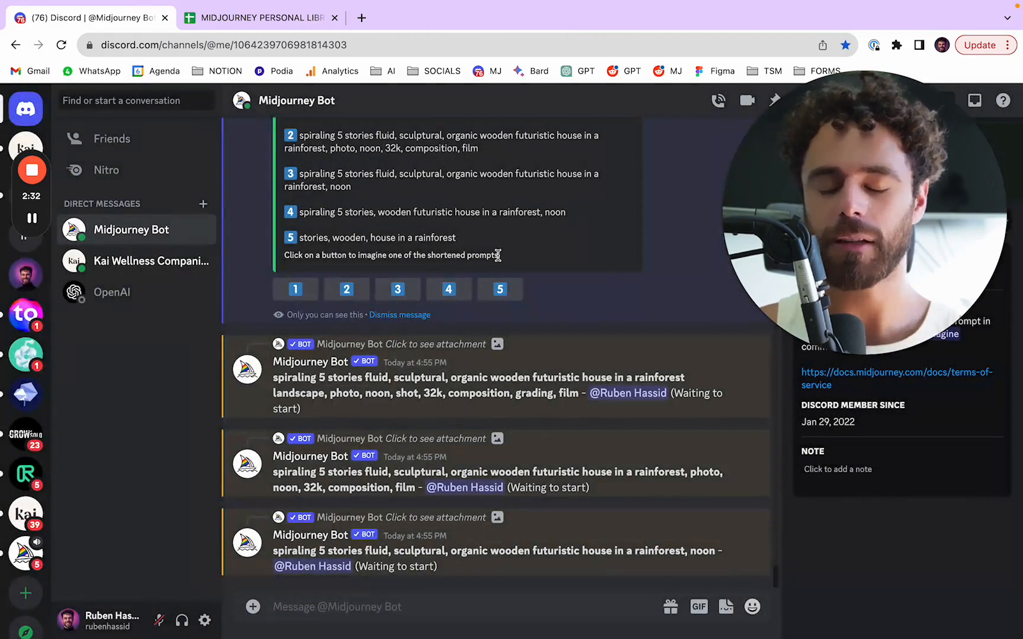
left_click(498, 289)
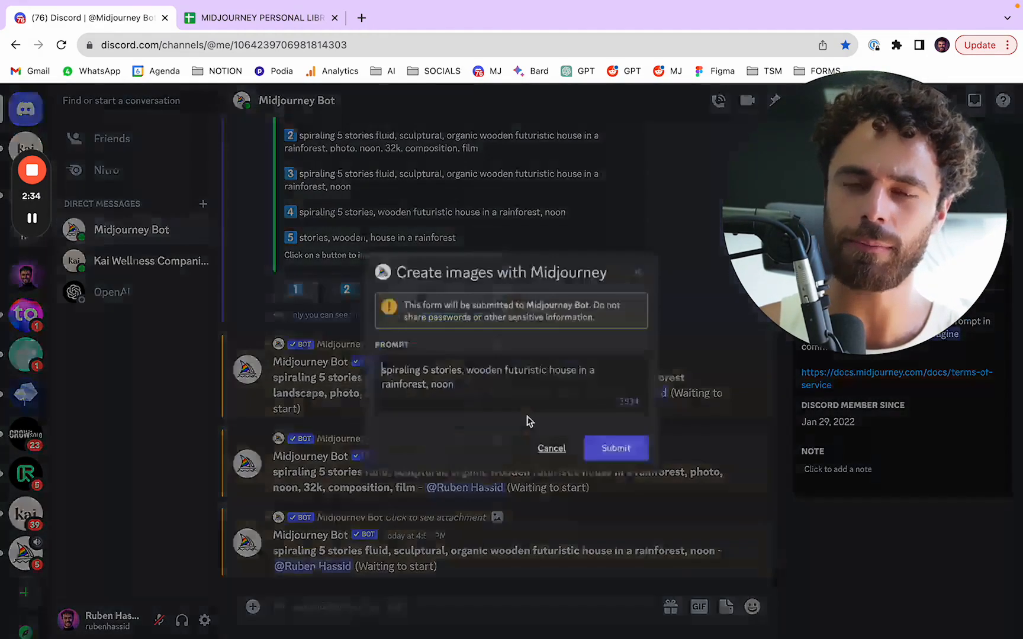
left_click(615, 448)
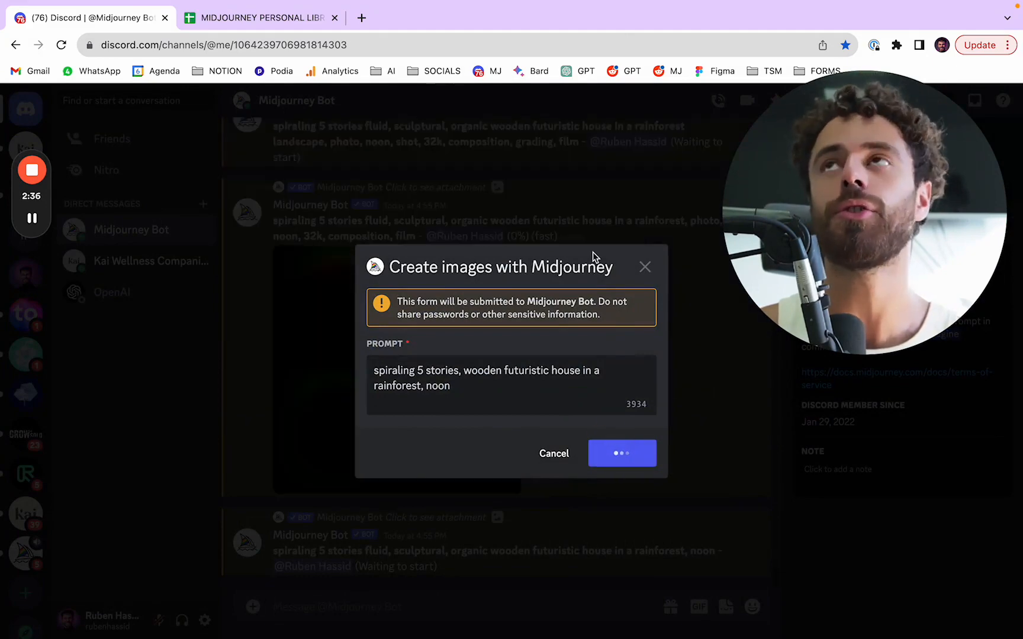
left_click(620, 453)
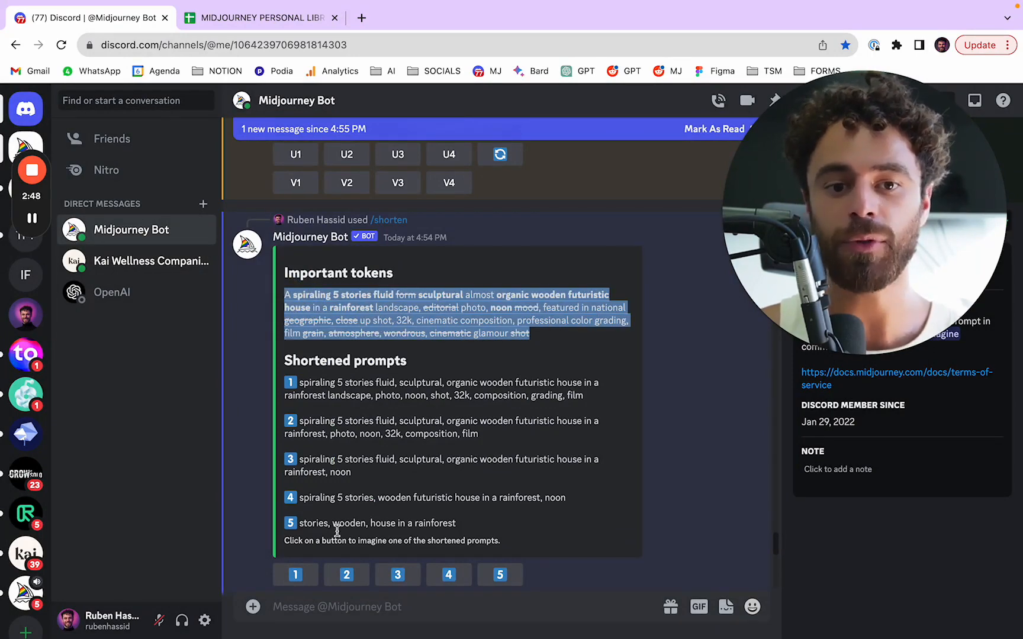
Step: Submit /imagine with the reordered house prompt beginning with atmosphere, wondrous
type("/imagi")
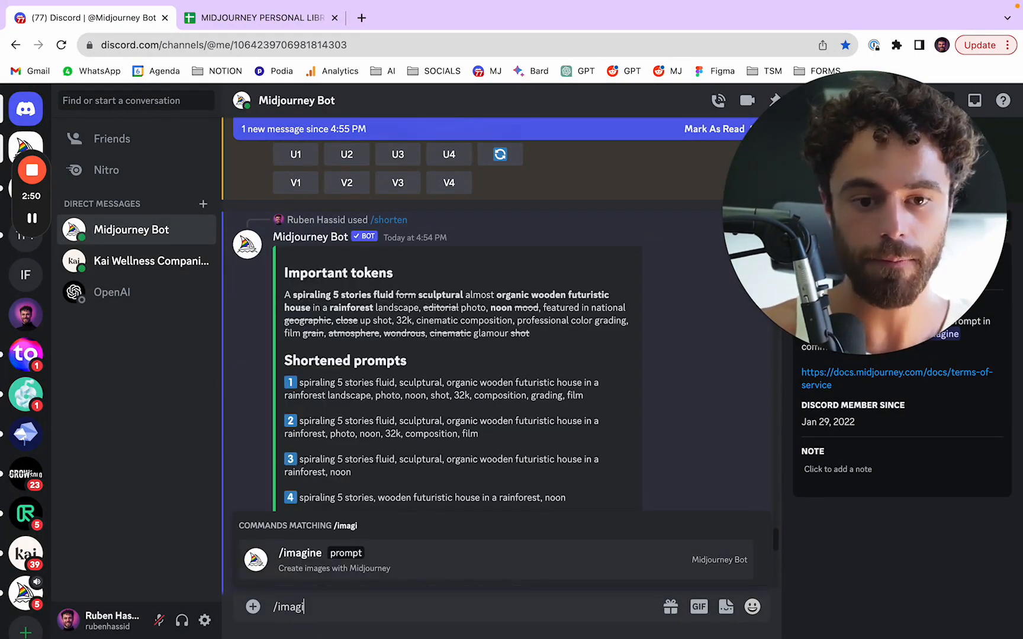
left_click(300, 554)
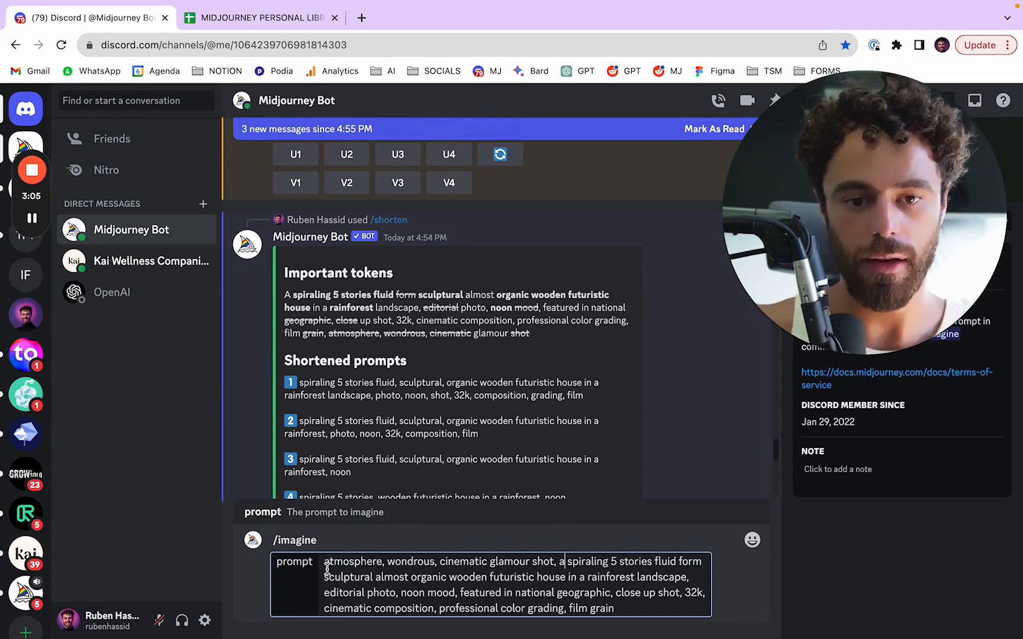
key("enter")
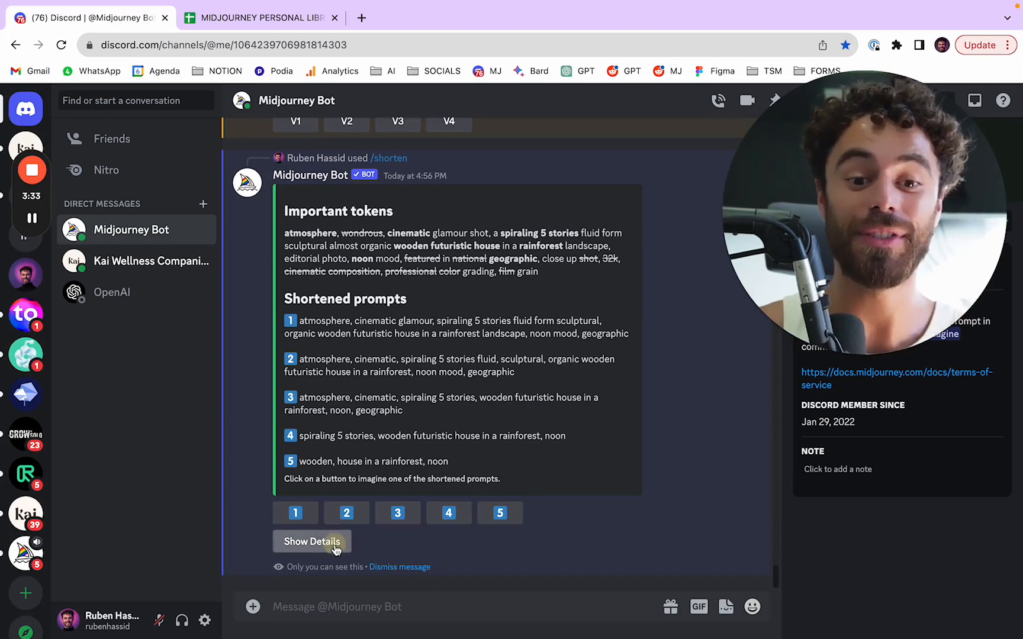
left_click(311, 541)
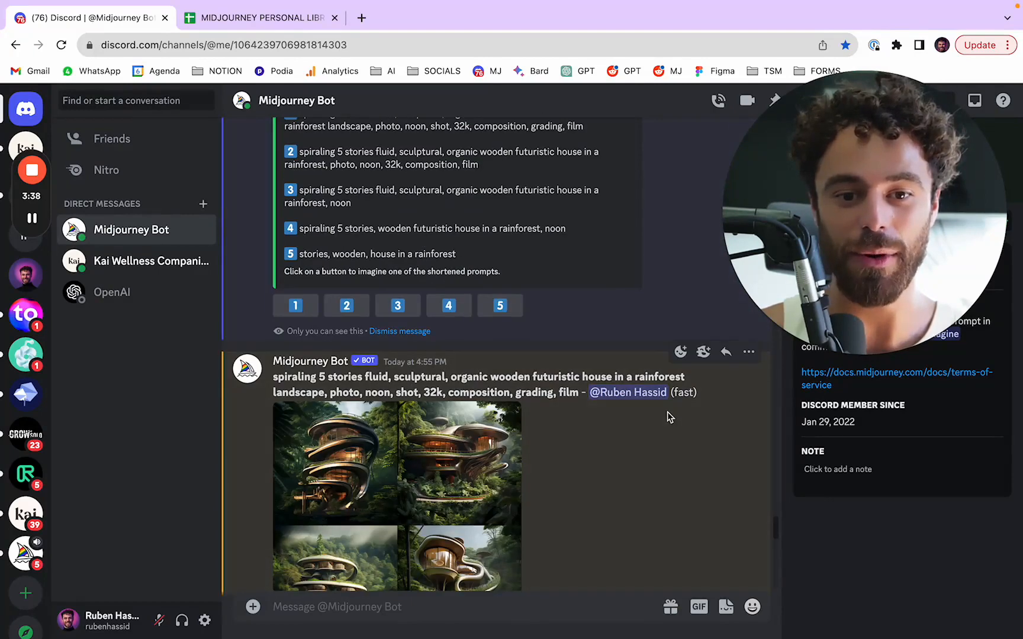
scroll("down", 3)
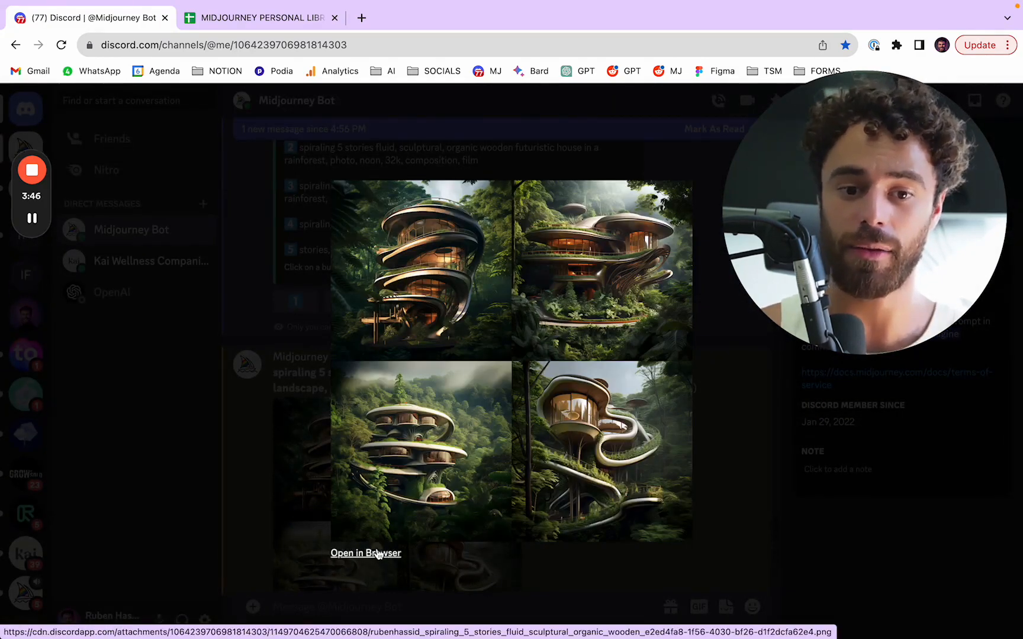
left_click(365, 553)
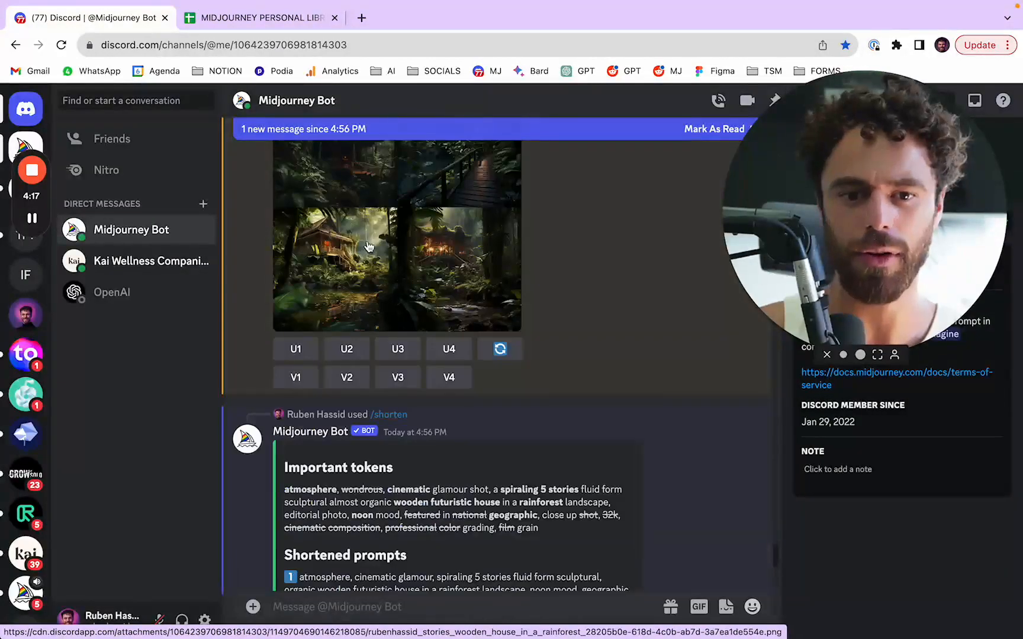
left_click(368, 246)
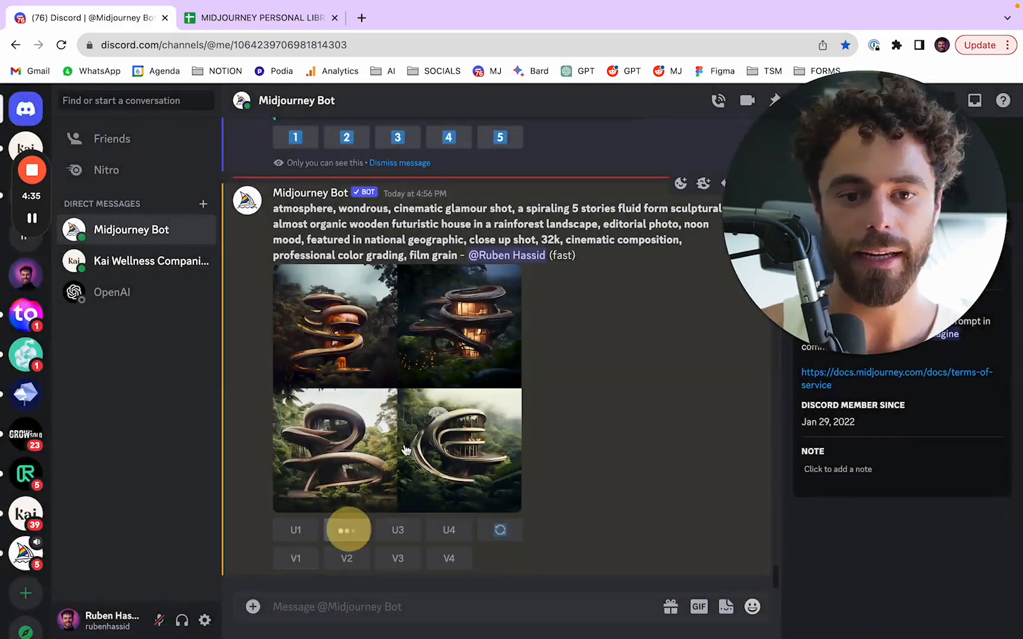
Step: Upscale image U2 from the atmosphere-first grid and open it at full size
left_click(347, 529)
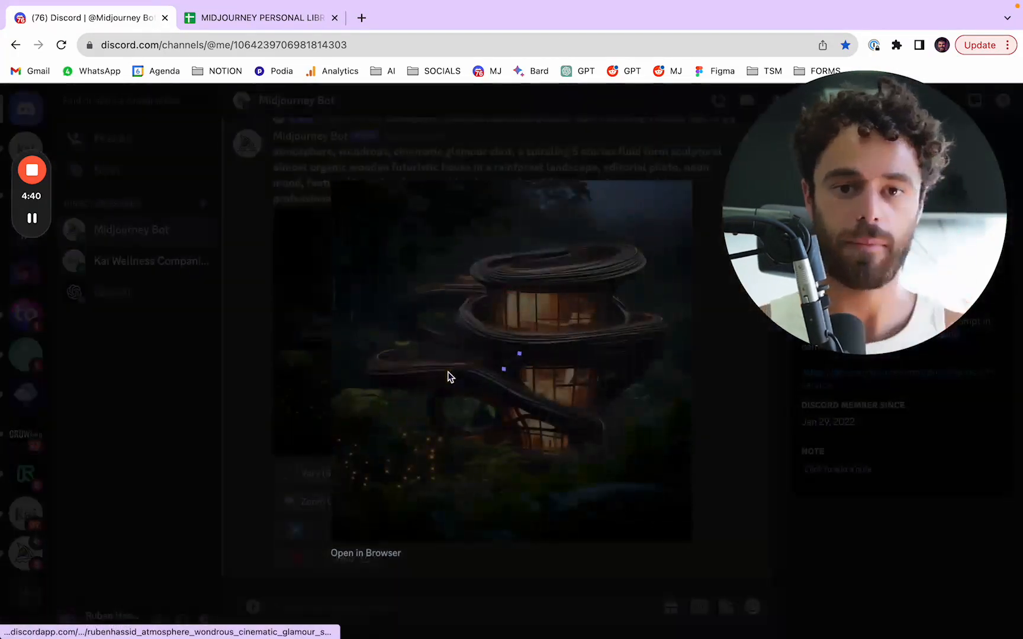
left_click(365, 553)
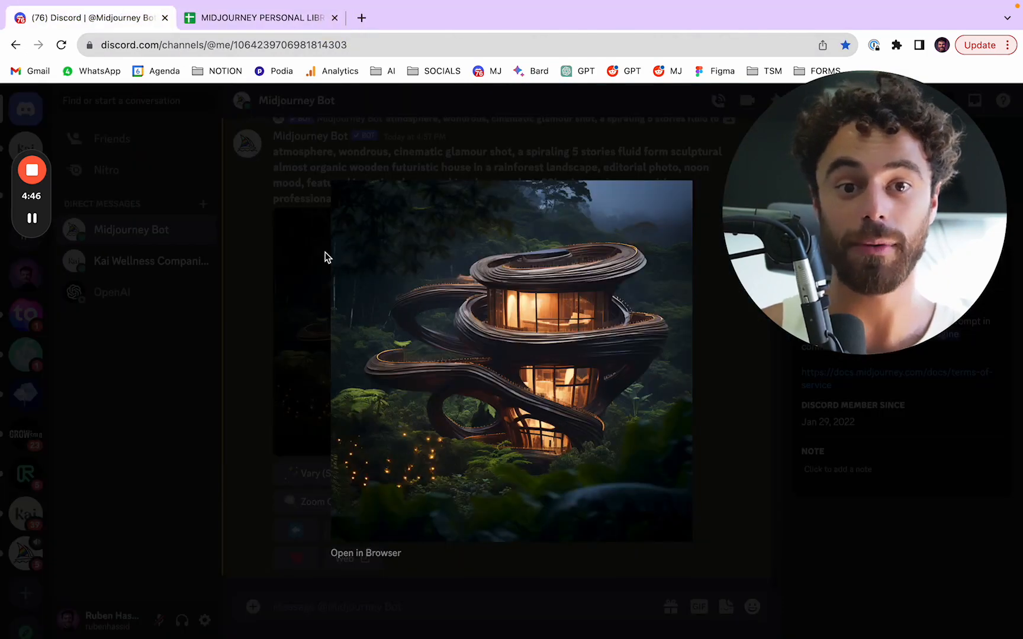
Step: Copy the Trooper neon Clone Trooper commando prompt from cell B19, then return to Discord
left_click(261, 18)
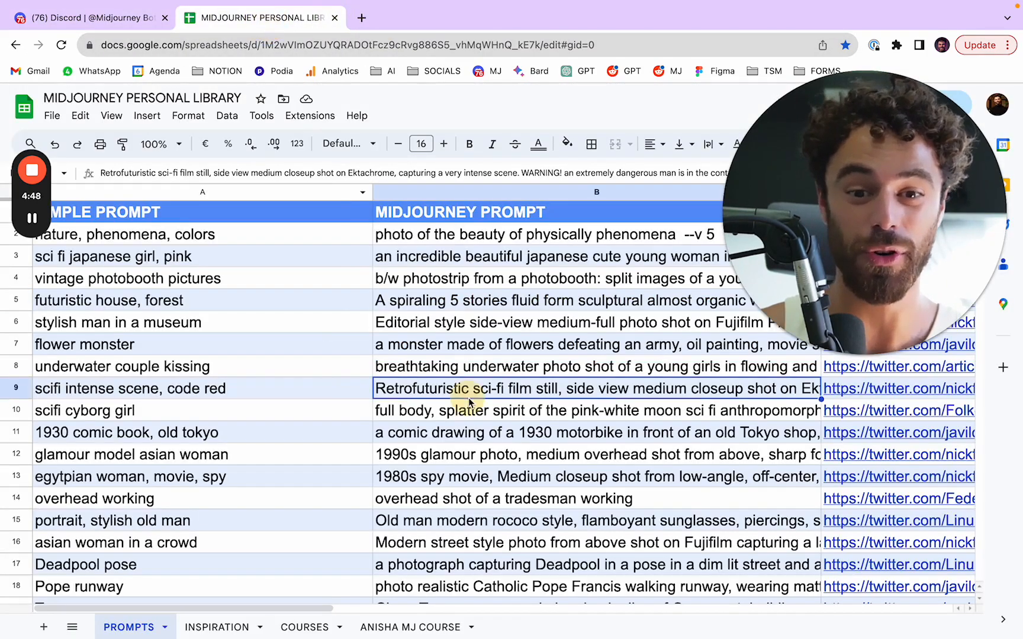
left_click(587, 366)
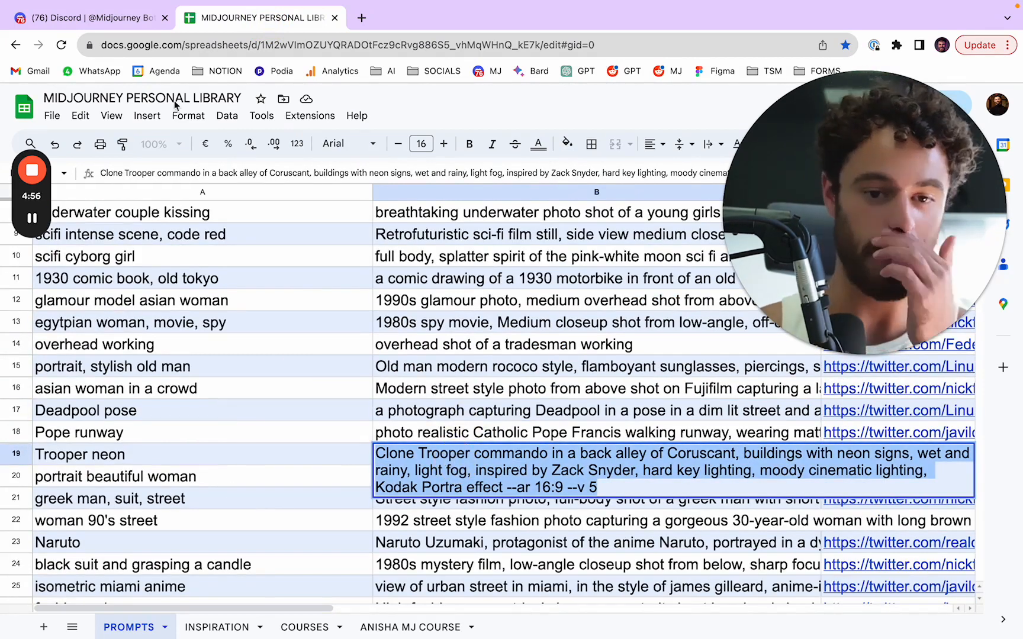
left_click(91, 18)
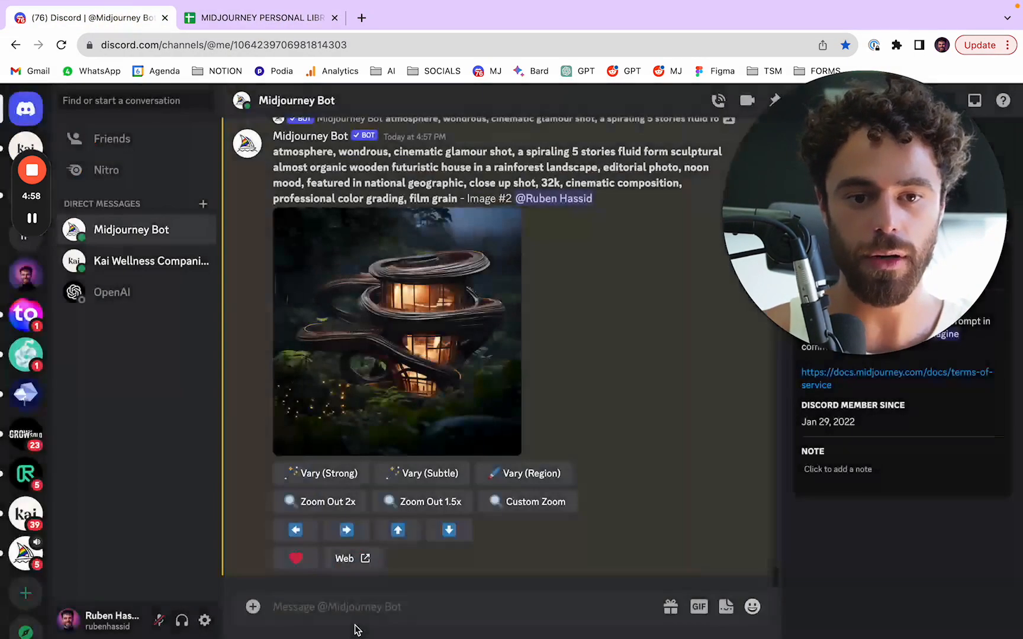
Step: Run /shorten on the Clone Trooper commando prompt, then start /imagine with it
type("/shor")
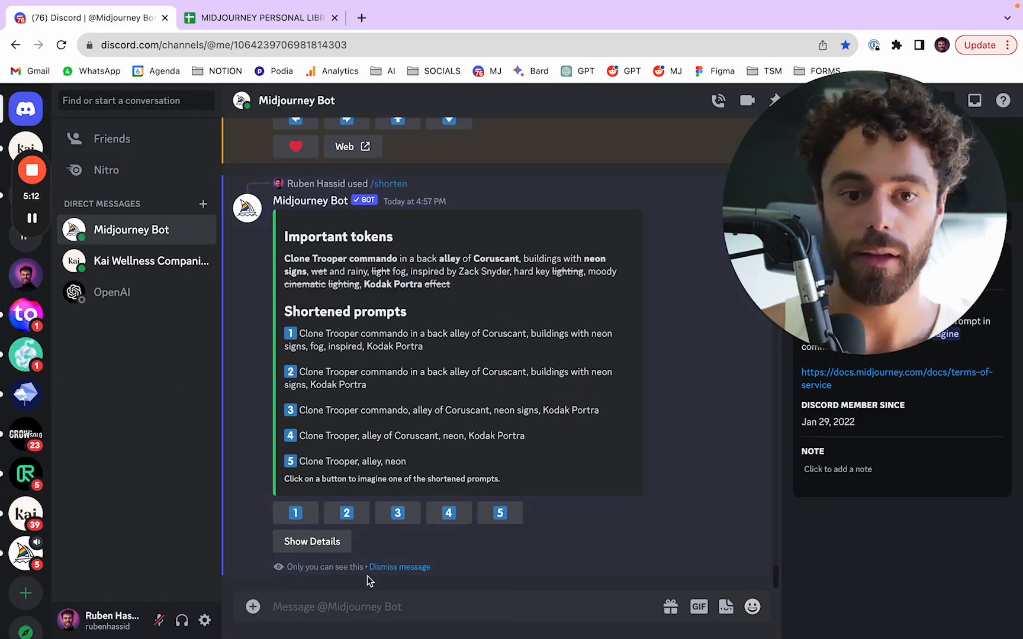
type("/imagine")
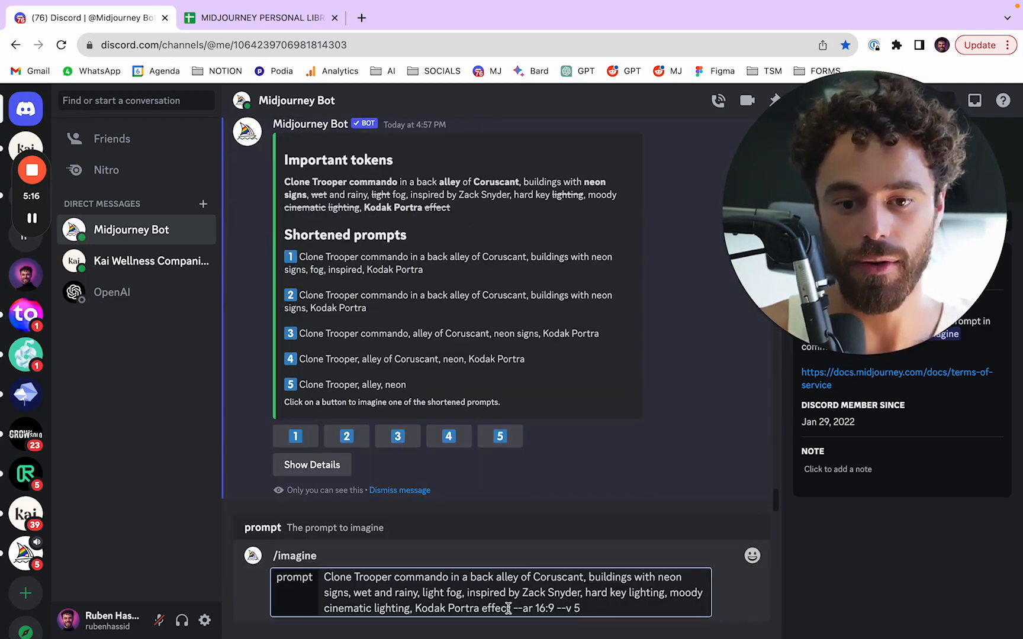
Step: Submit the prompt with 'Kodak Portra effect' moved to the front, then start /shorten on it
double_click(465, 607)
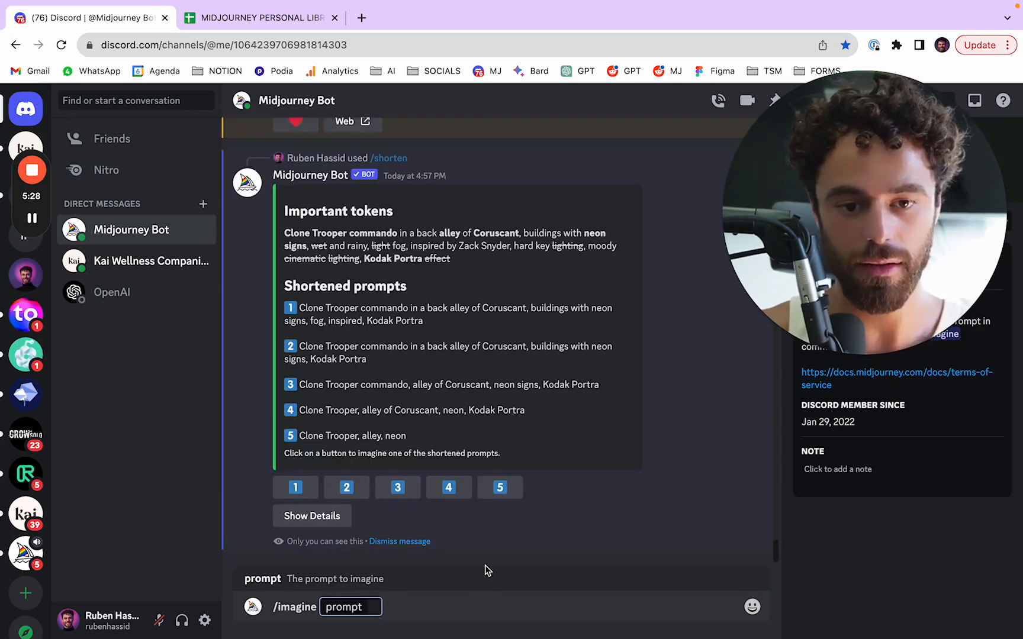
type("/")
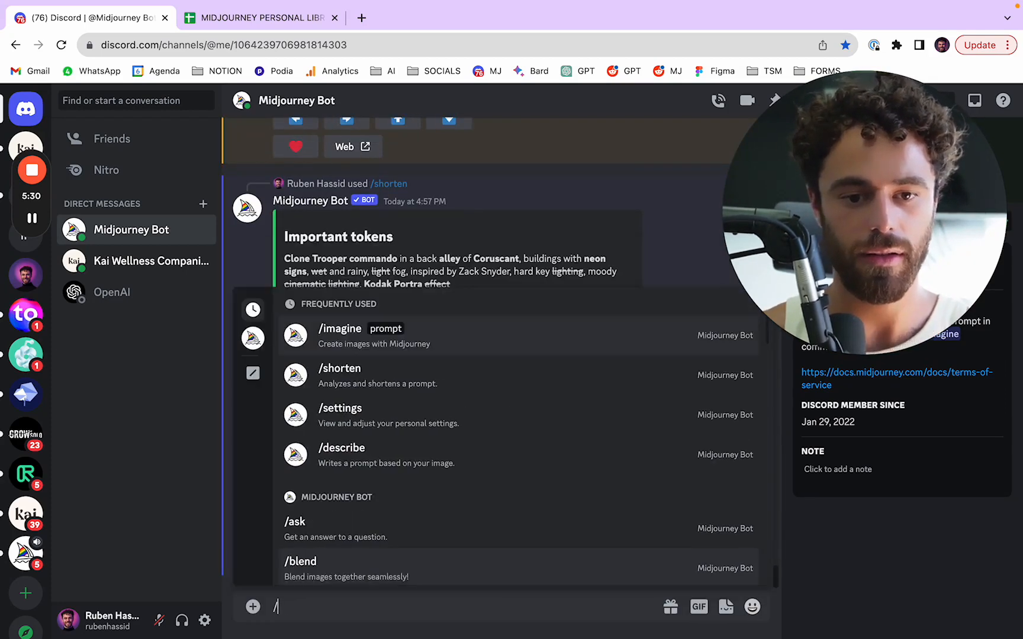
type("shorten")
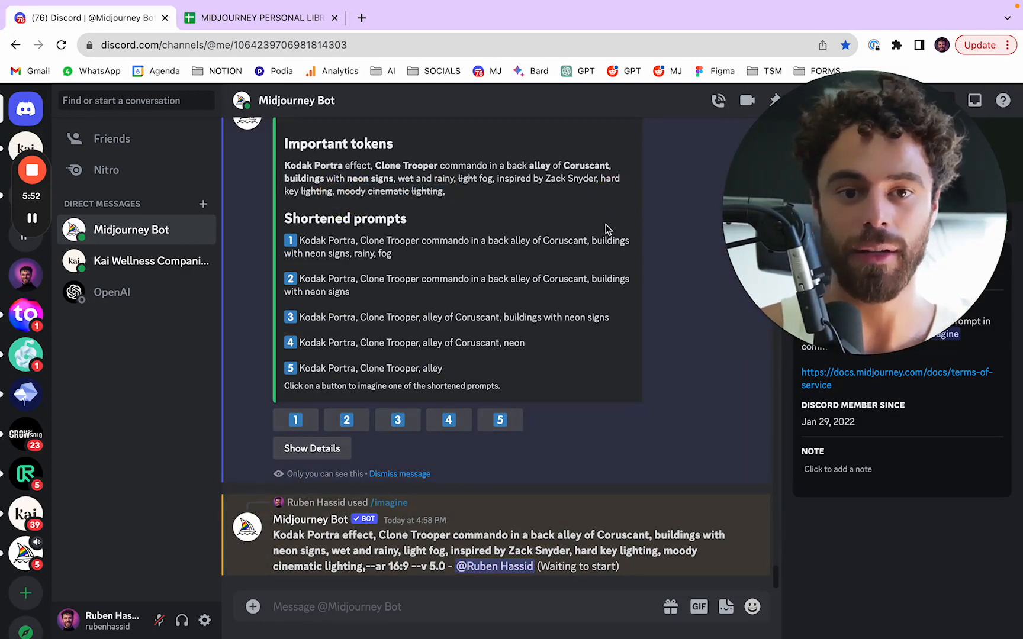
Step: Expand the Kodak Portra Clone Trooper /shorten details and scroll to the token weights chart
left_click(311, 448)
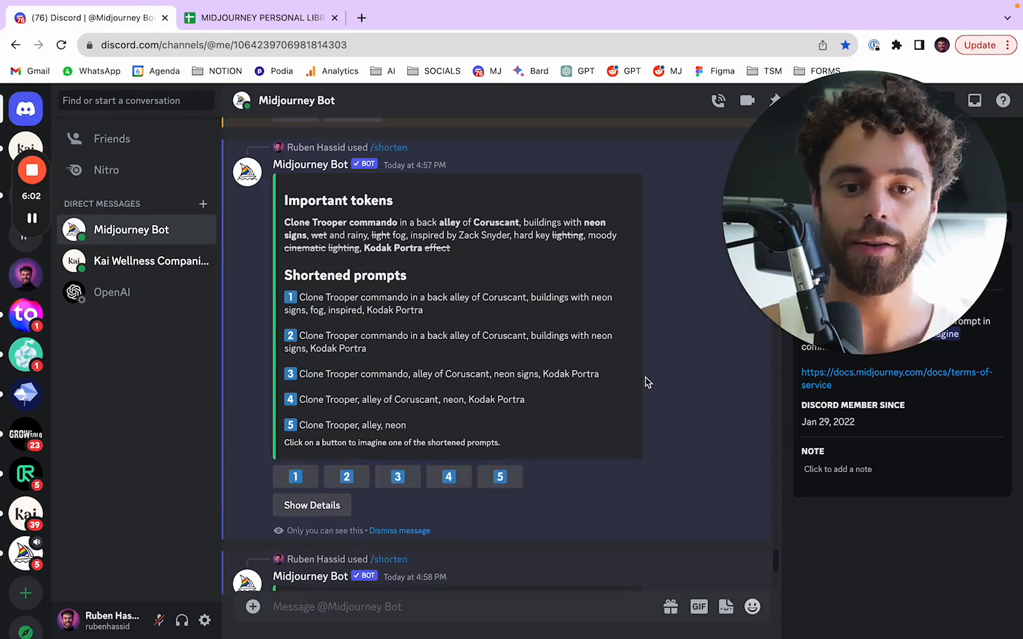
left_click(311, 505)
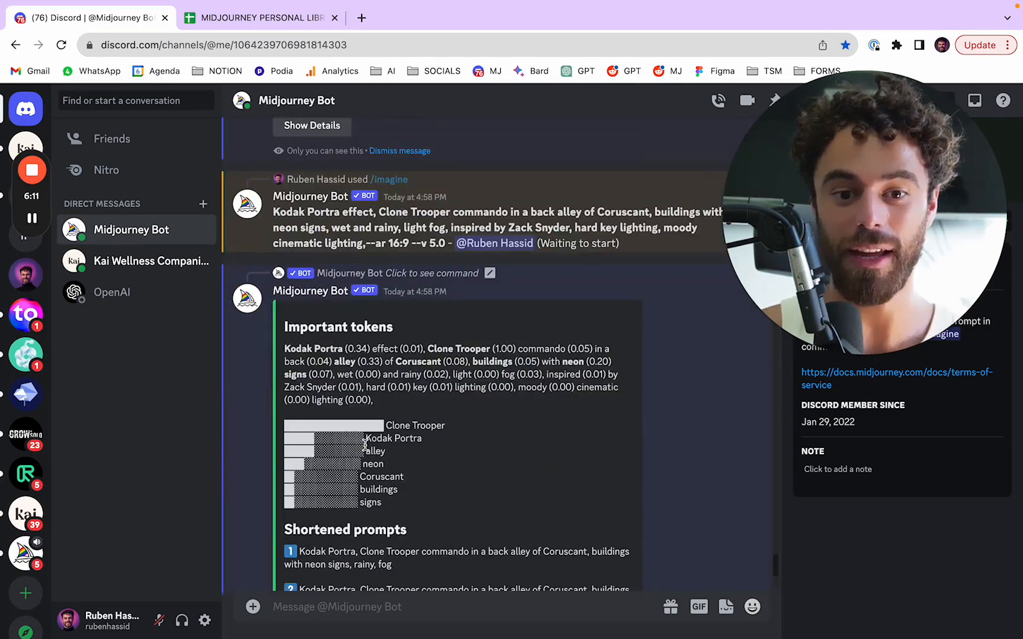
scroll("down", 3)
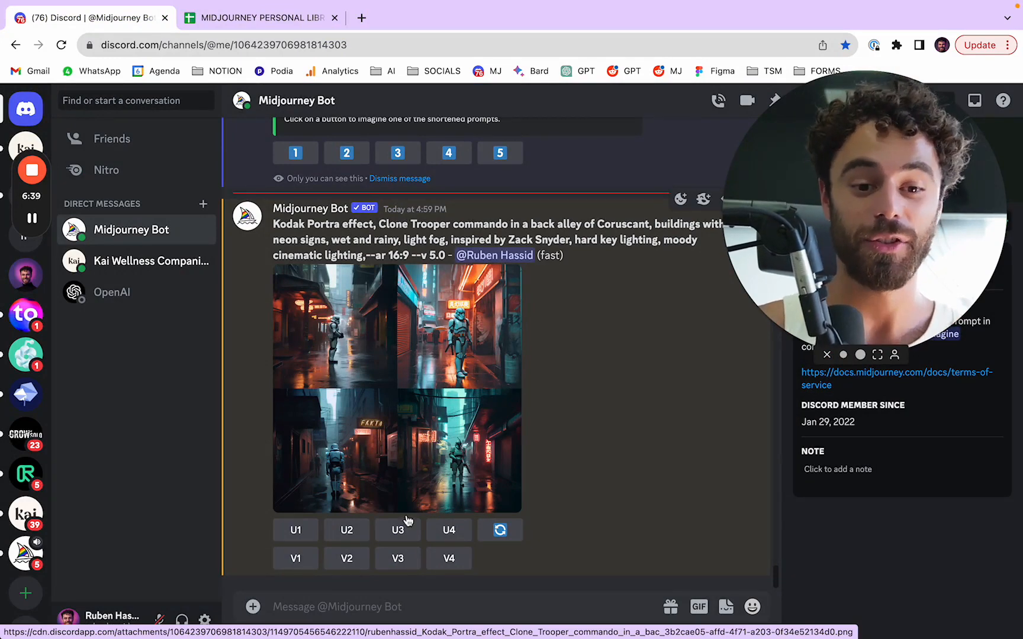
Step: Type / in the message box to list Midjourney Bot commands
type("/")
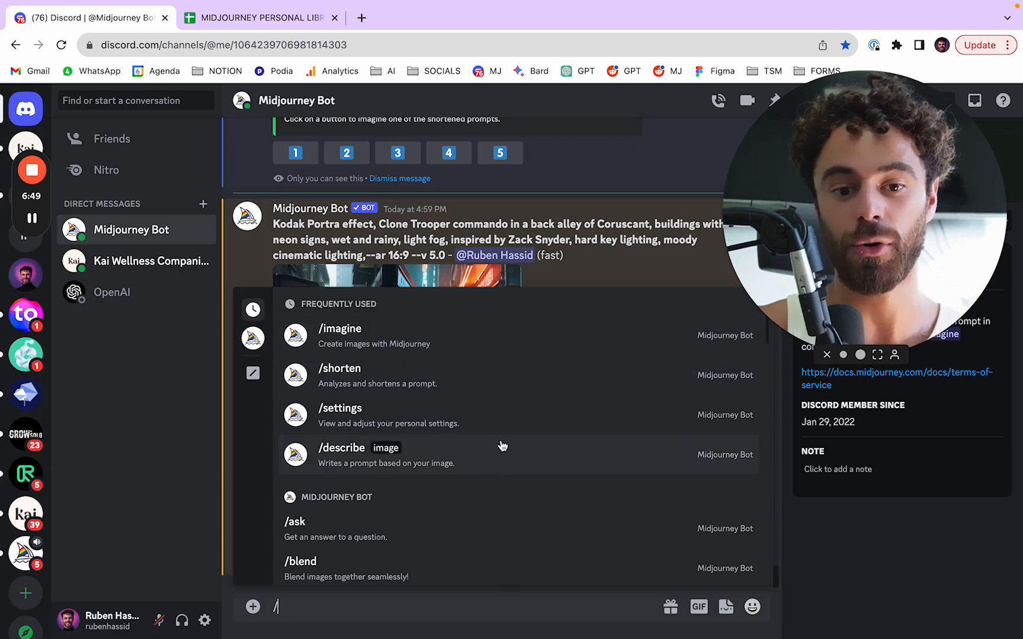
Step: Choose /describe from the command menu to show the image upload field
left_click(341, 447)
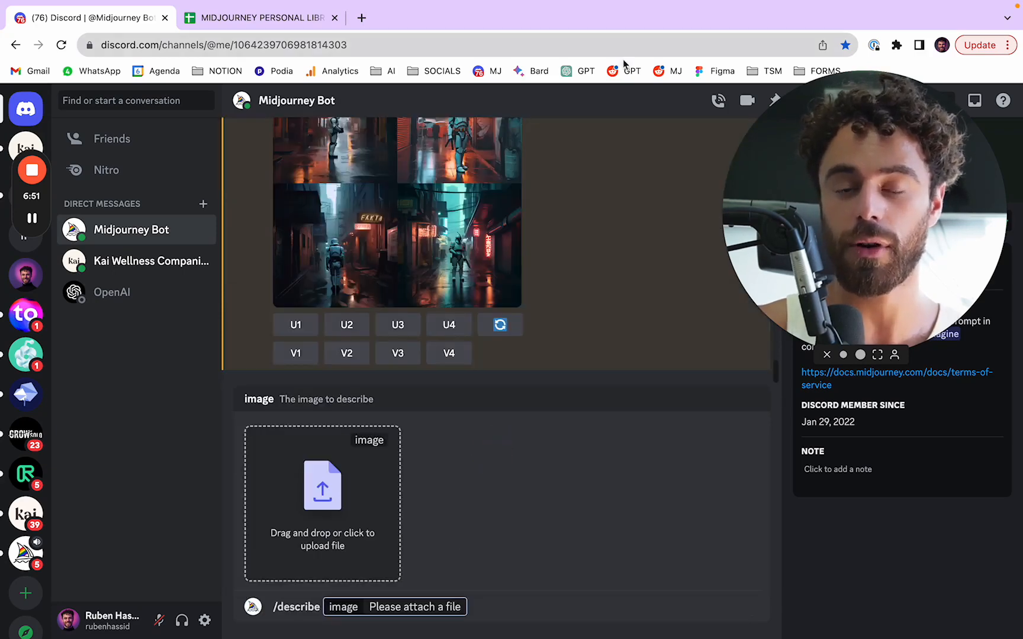
mouse_move(631, 276)
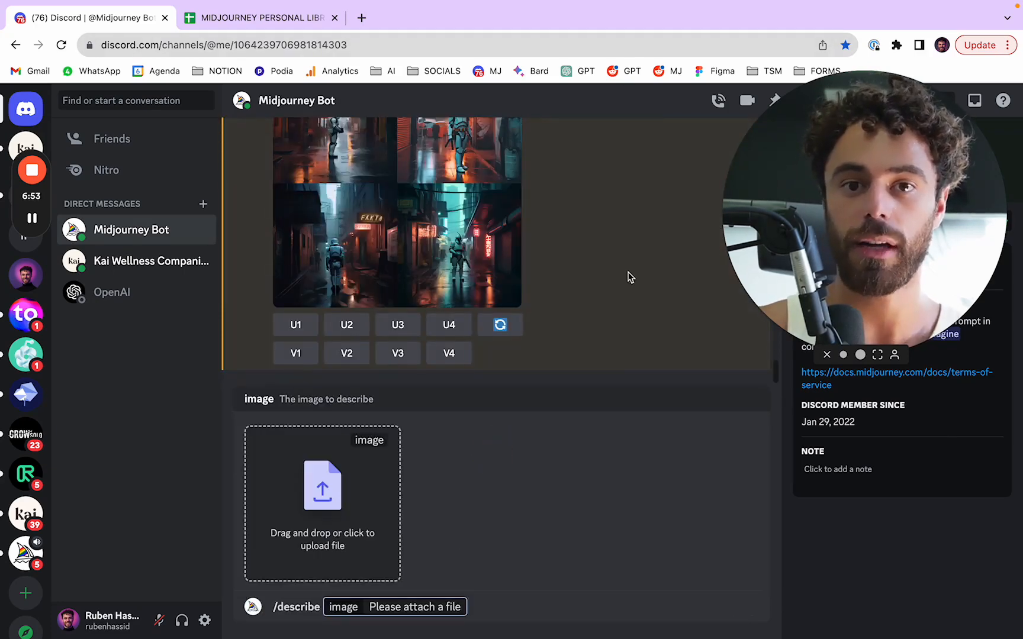
mouse_move(576, 259)
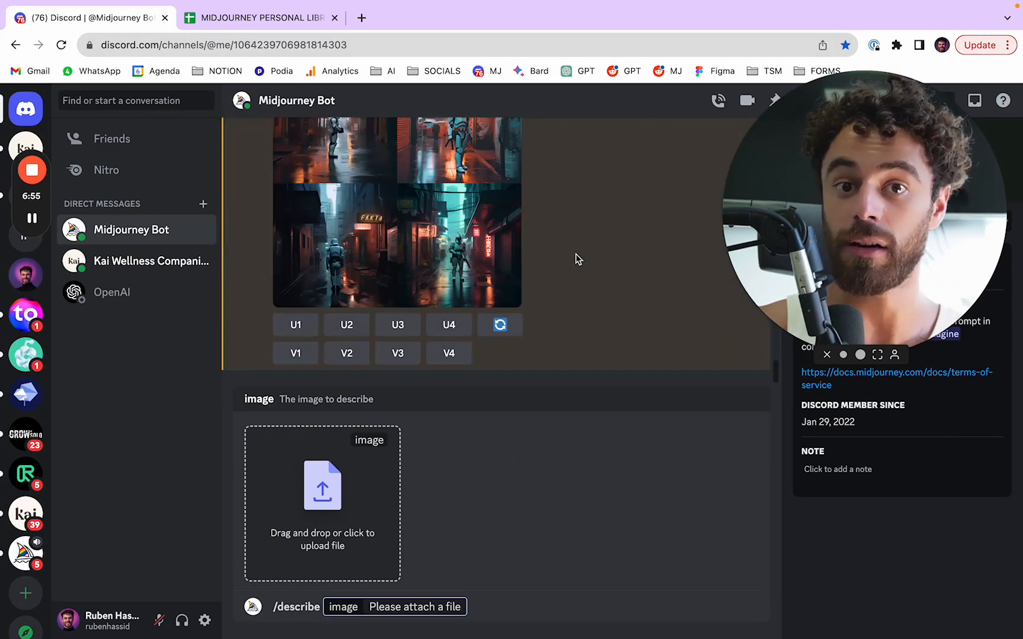
mouse_move(535, 470)
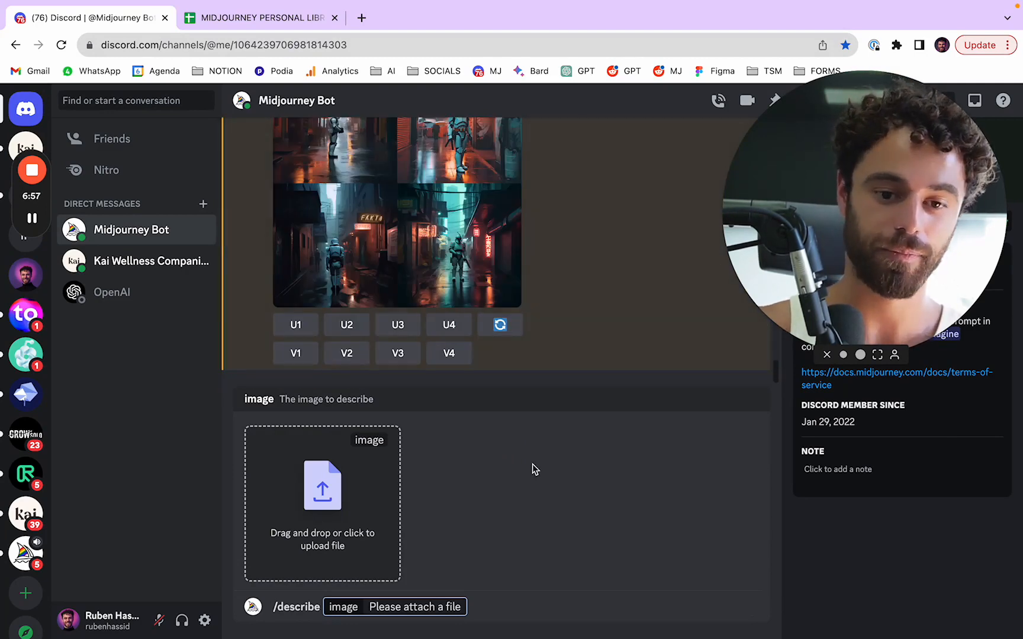